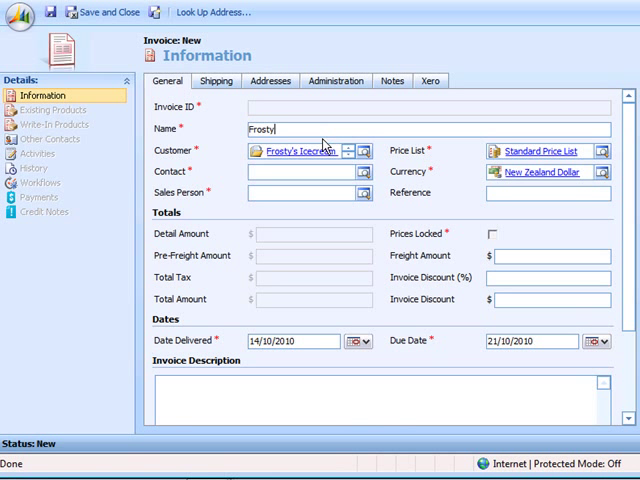
- Name the new invoice 'Frosty's Invoice' for the Frosty's Icecream customer
text('s Invoice)
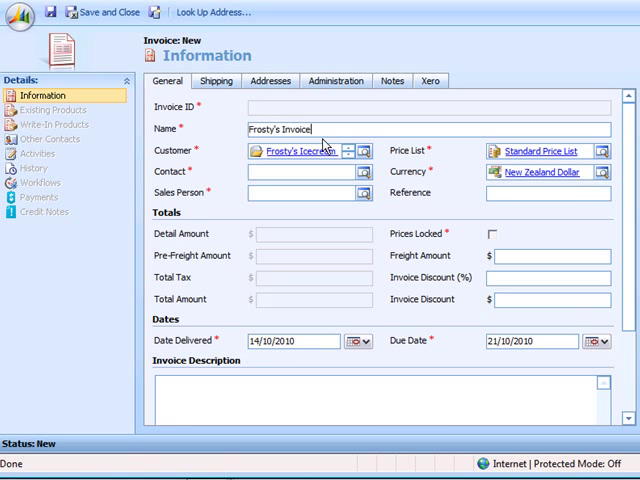
text(fro)
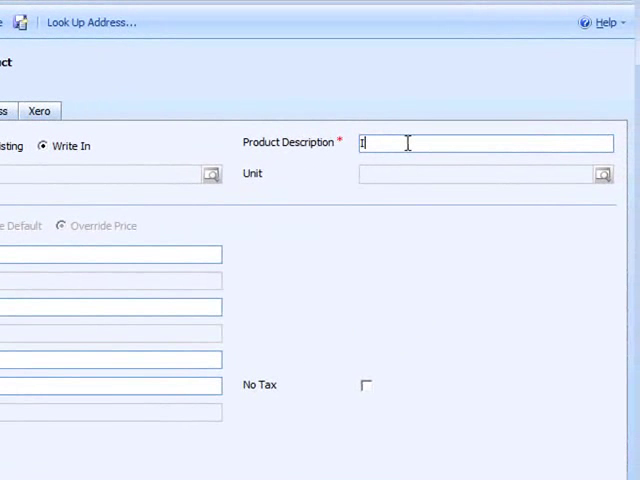
- Add a write-in line with description 'Icecream' and price per unit 100
text(Icecream)
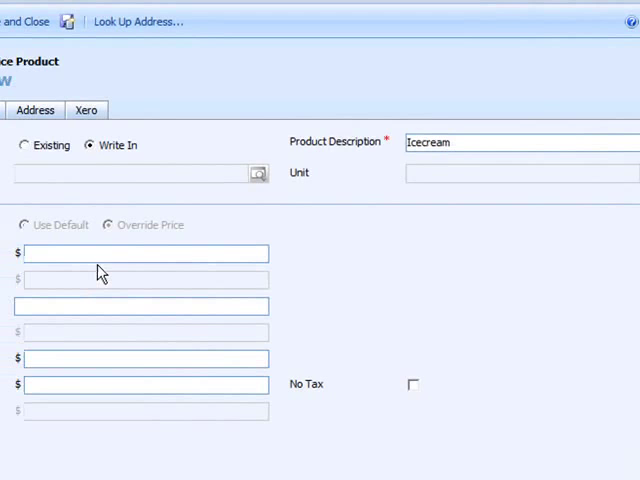
text(100)
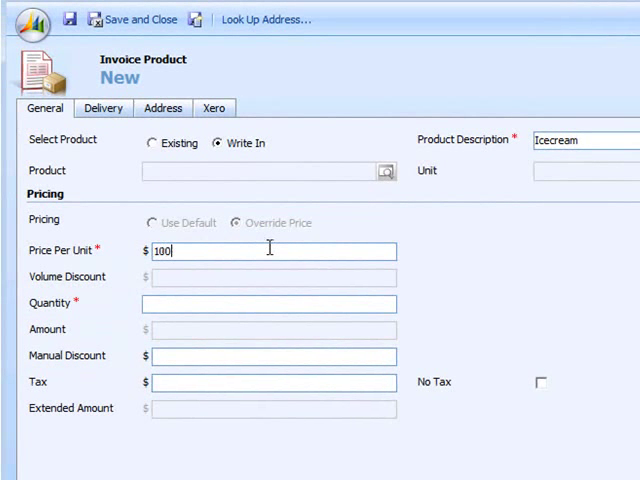
click(270, 304)
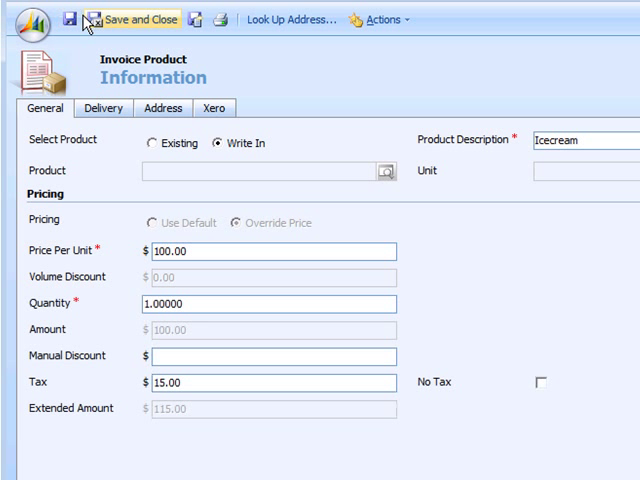
- Save the Icecream line with quantity 1, showing tax 15.00 and extended amount 115.00
scroll(down, 3)
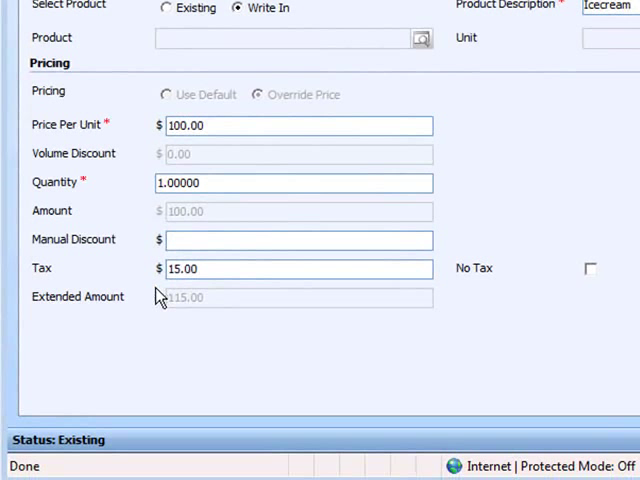
mouse_move(210, 296)
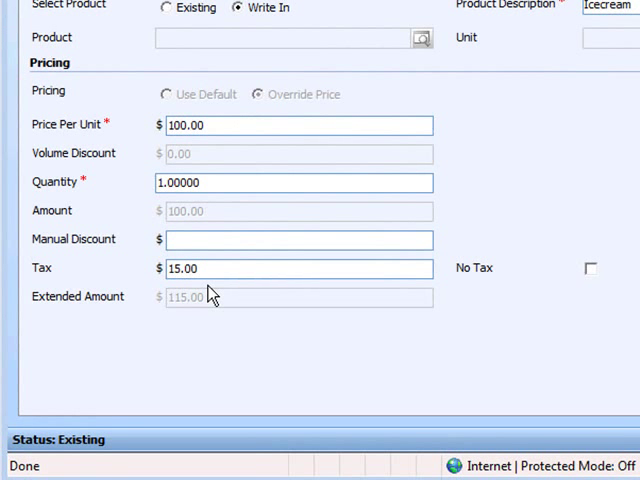
mouse_move(176, 320)
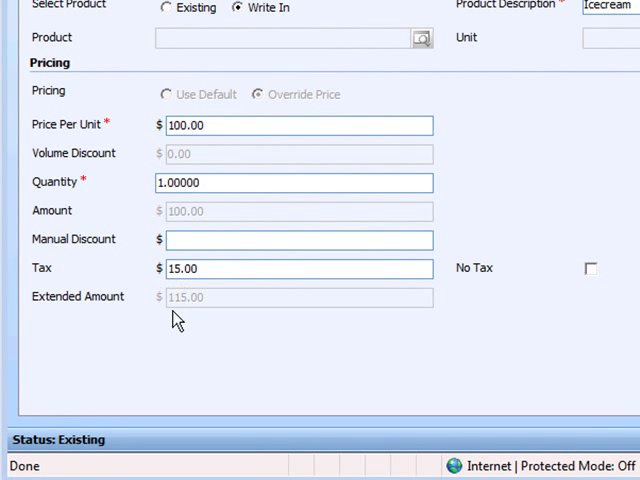
mouse_move(256, 322)
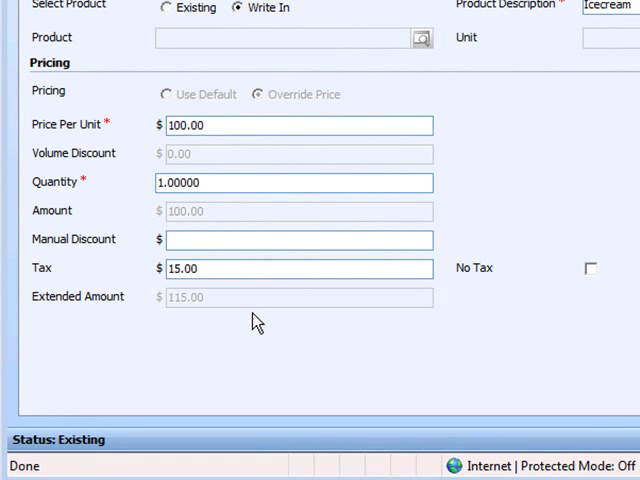
scroll(up, 3)
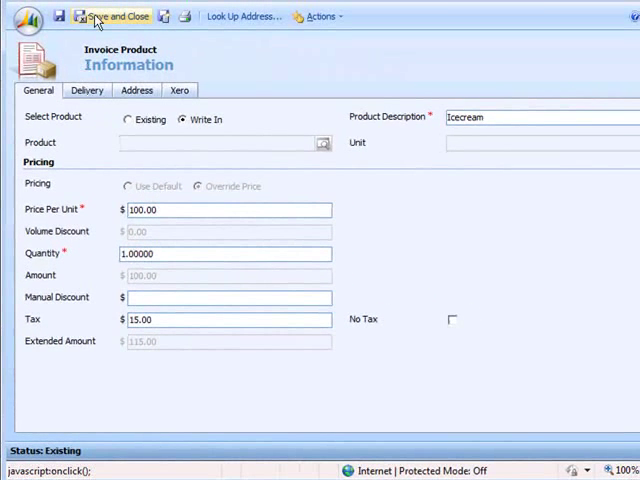
- Save and close the product line so the invoice lists Icecream at 115.00
click(112, 16)
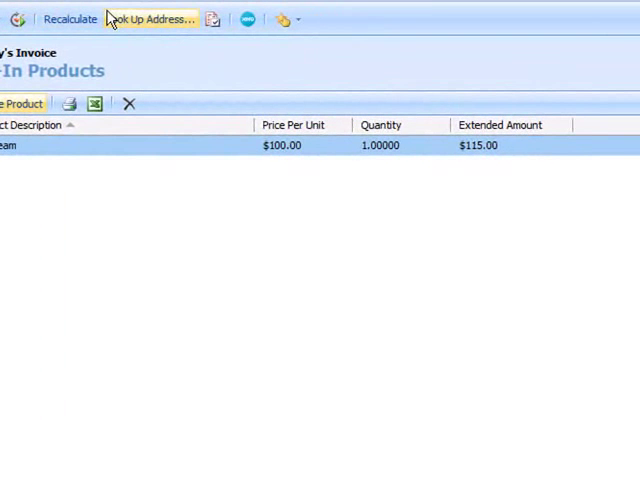
mouse_move(518, 168)
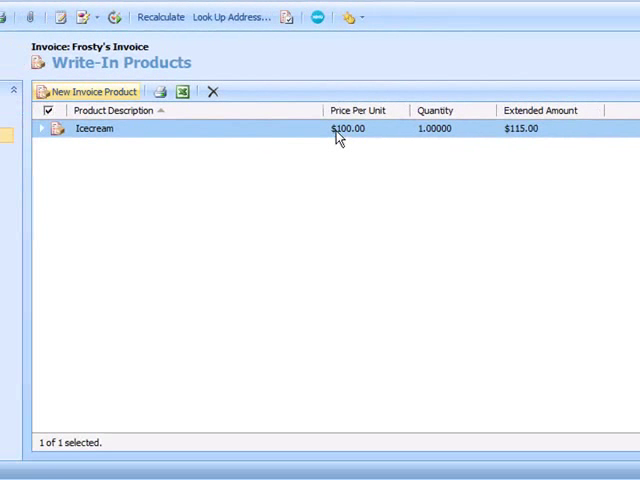
- Raise the Icecream price to 1,000.00 so tax becomes 150.00, and save the line
double_click(96, 128)
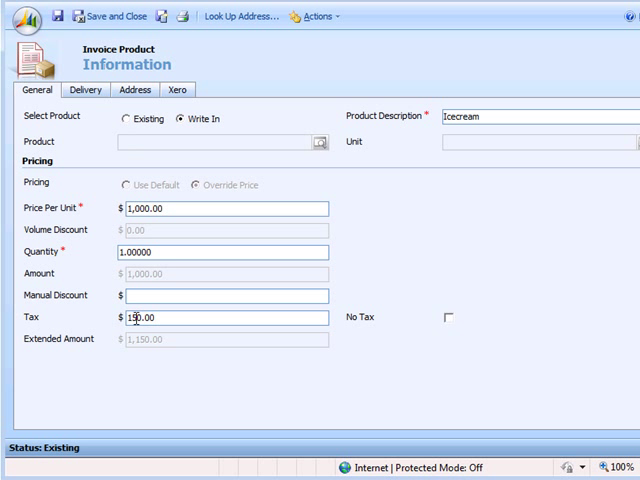
mouse_move(168, 336)
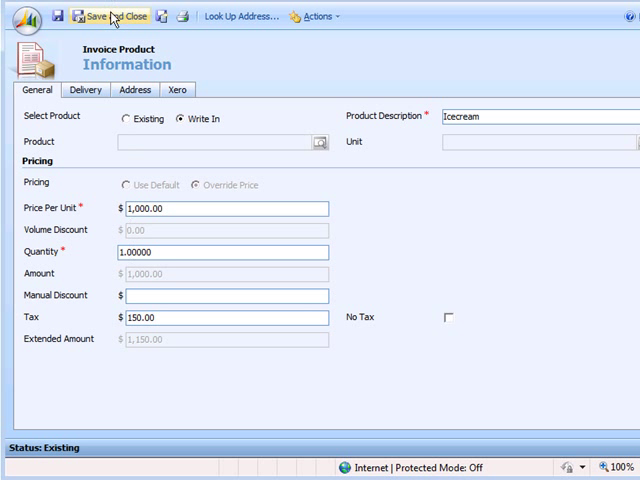
click(108, 16)
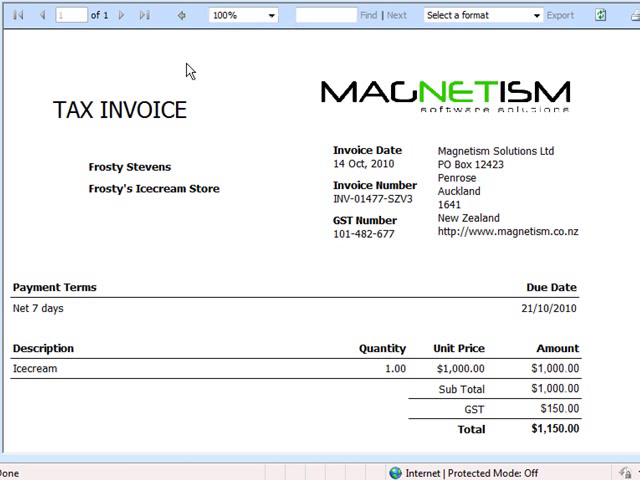
mouse_move(608, 444)
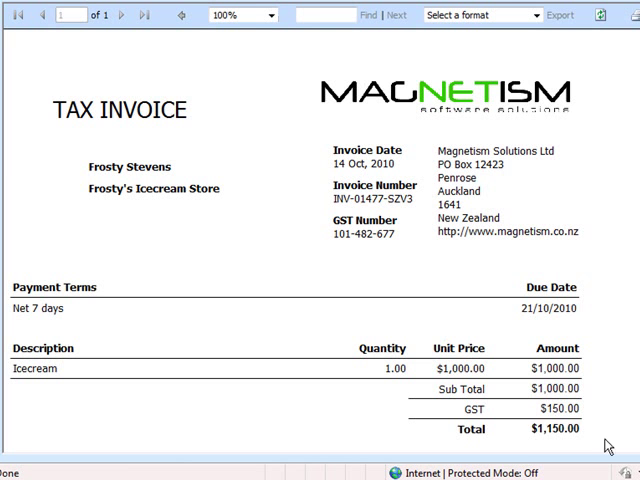
mouse_move(520, 448)
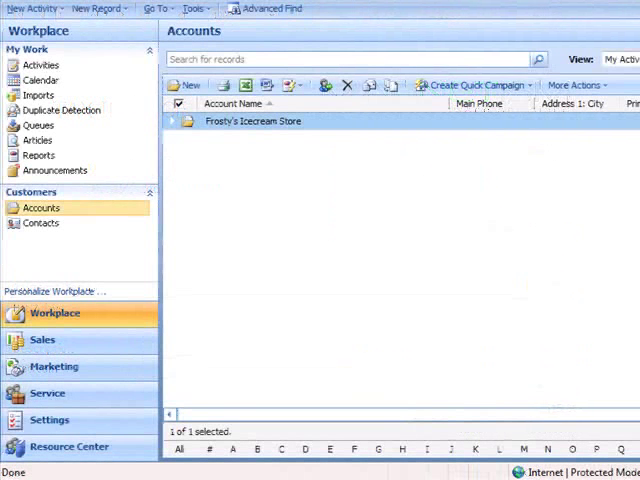
- From Settings' Tax Rules, open the Invoice tax rule with its 15% rate
click(50, 420)
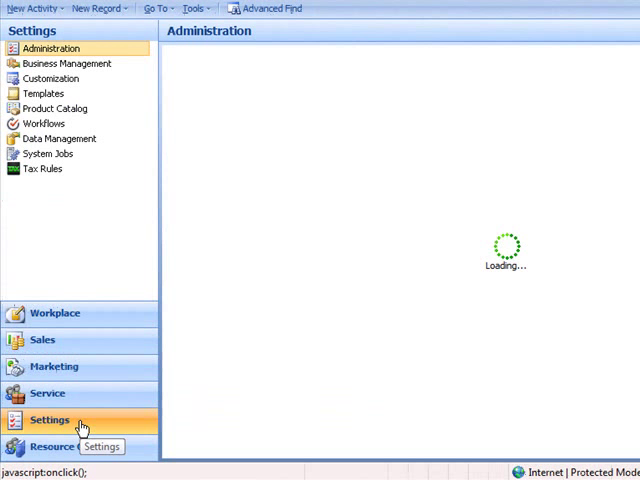
click(44, 168)
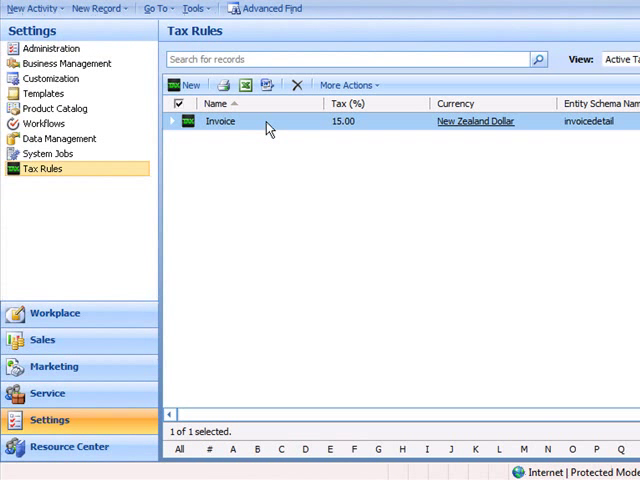
double_click(220, 120)
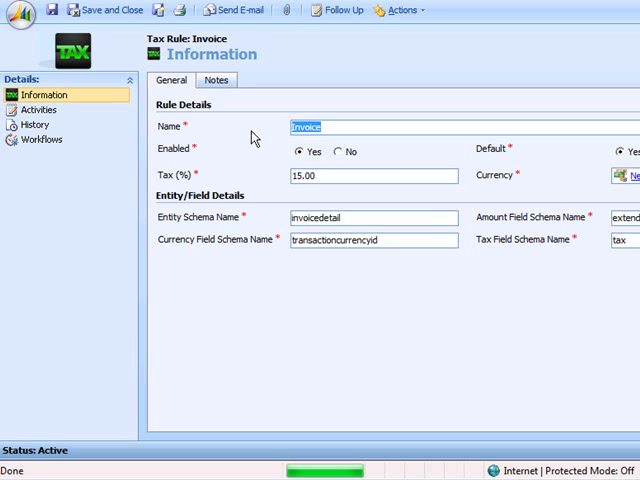